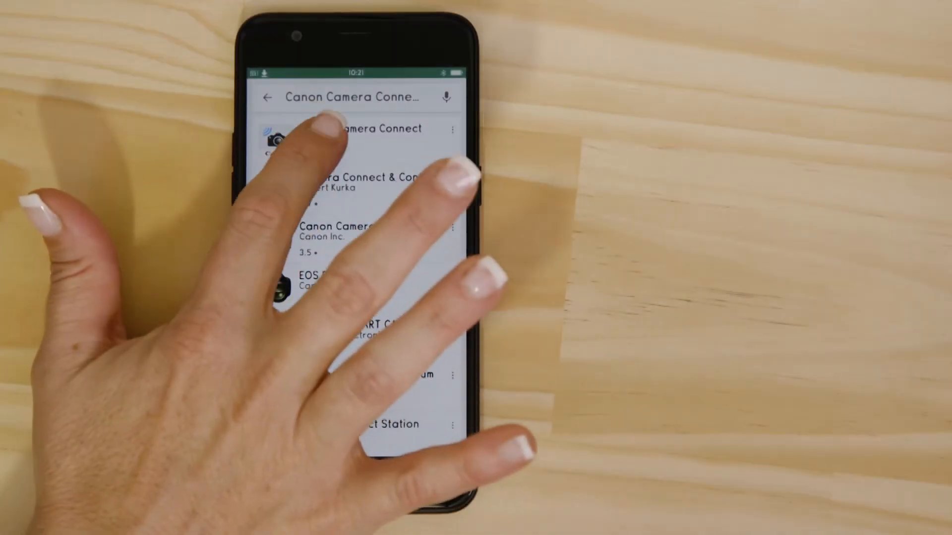
Install Canon Camera Connect from its Play Store page and accept its permissions
click(352, 127)
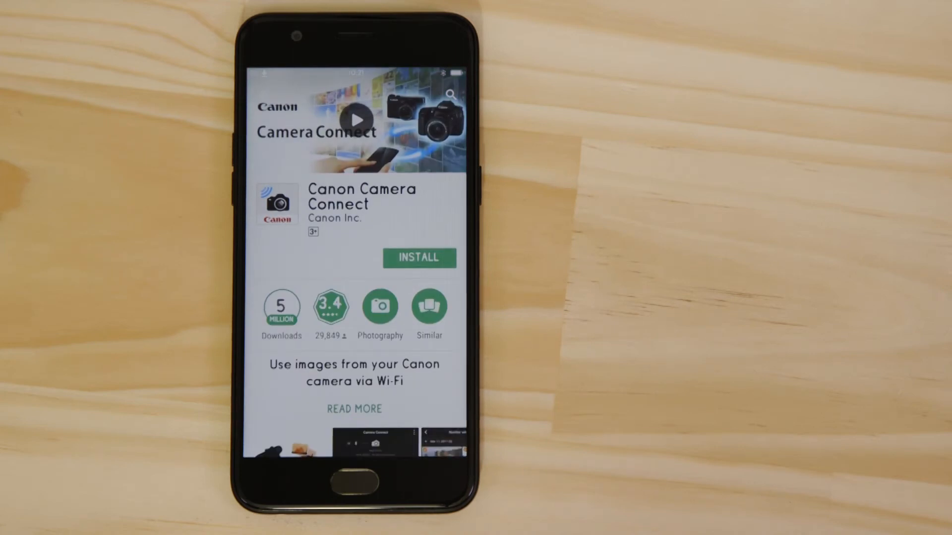
click(418, 258)
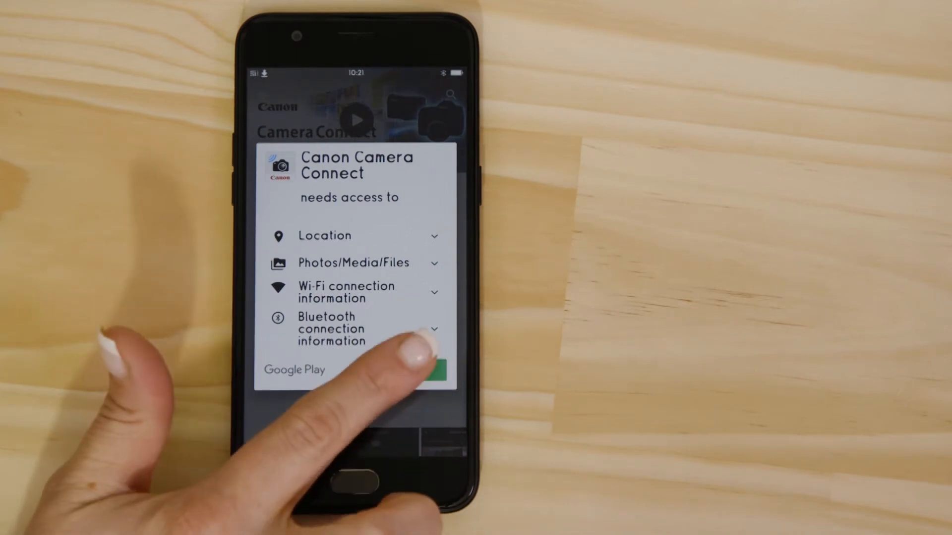
click(440, 368)
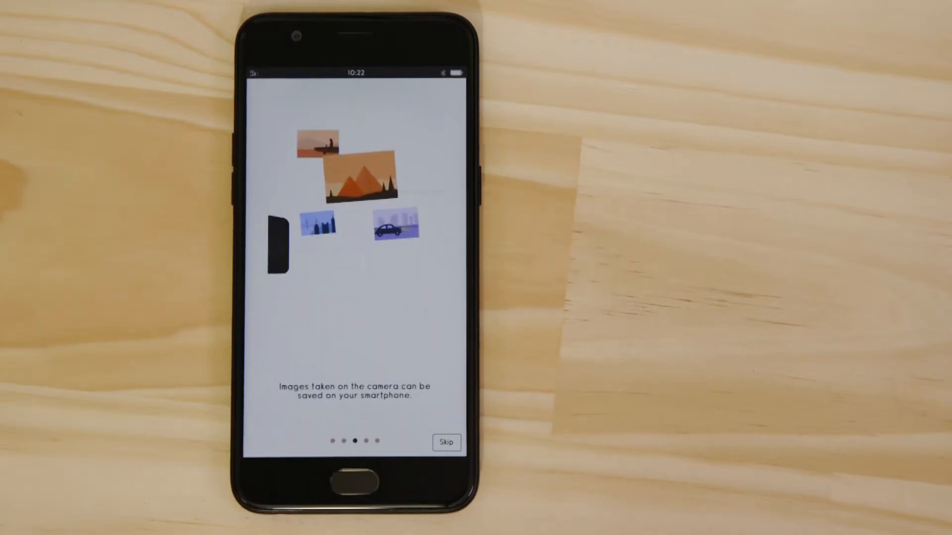
Swipe past the intro slides and choose Connect to Camera
scroll(left, 3)
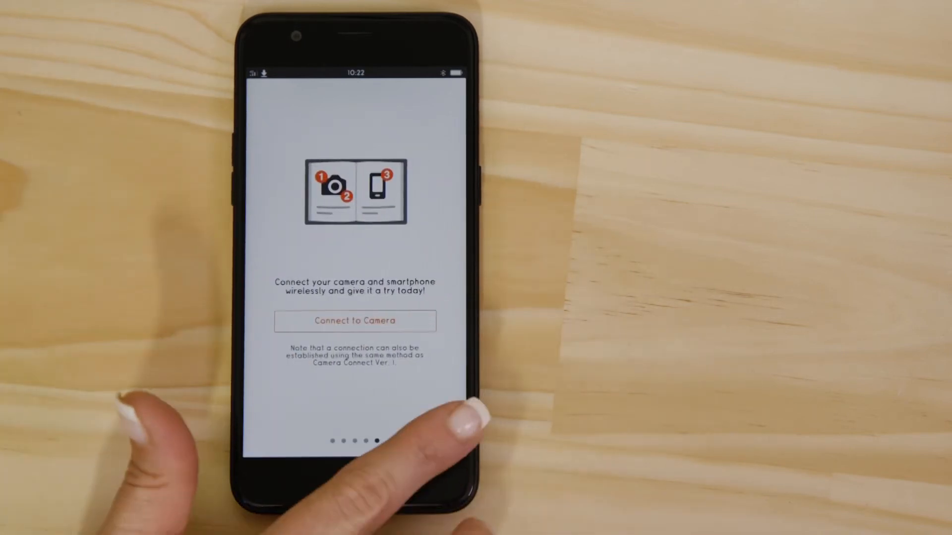
click(355, 321)
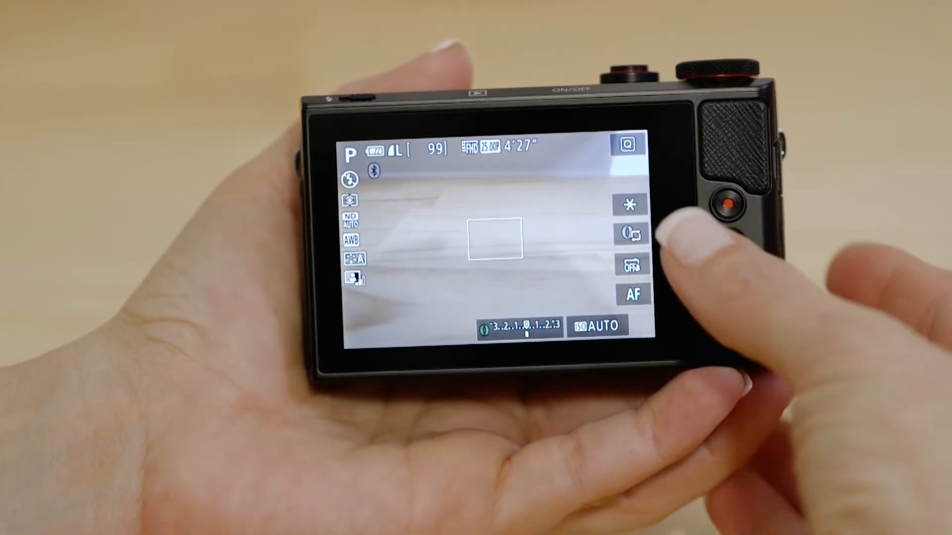
Set the camera's wireless nickname to G9Xm2 from its setup menu
click(727, 267)
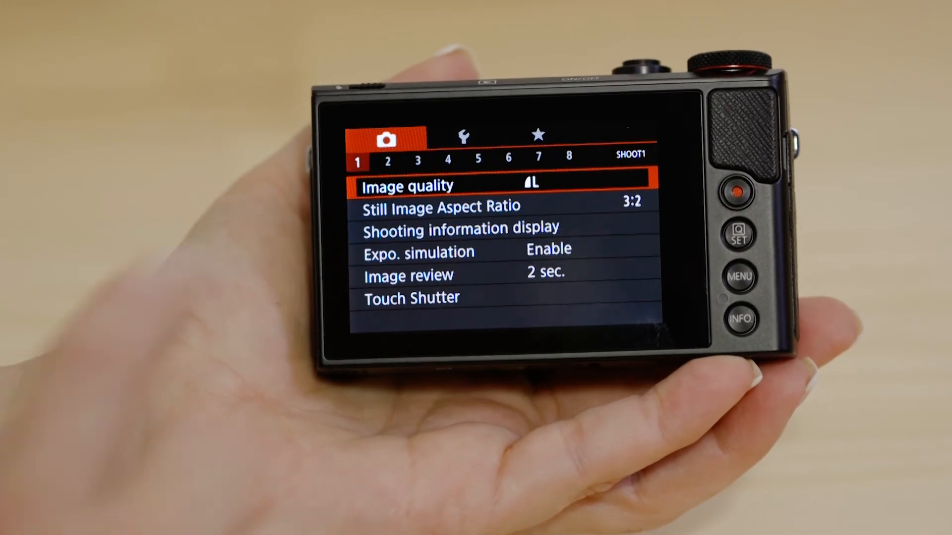
click(465, 136)
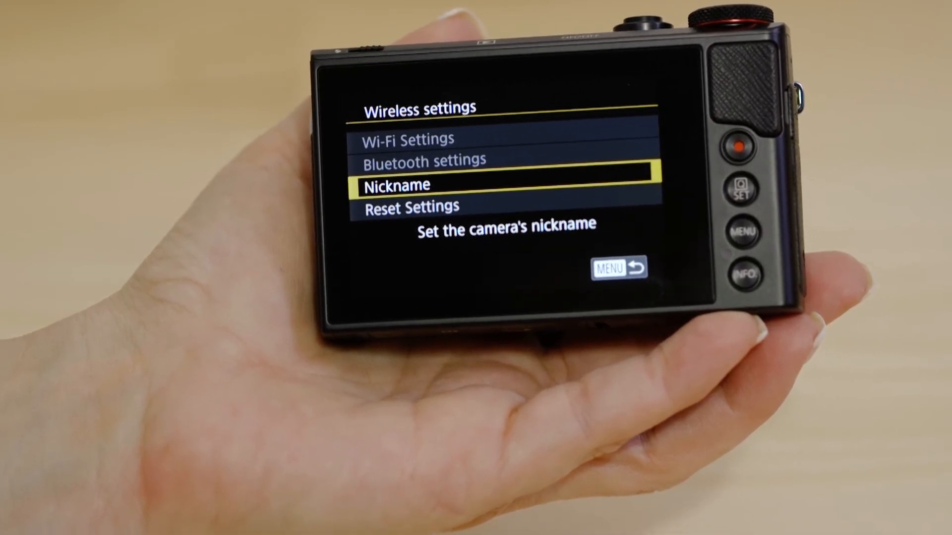
click(741, 188)
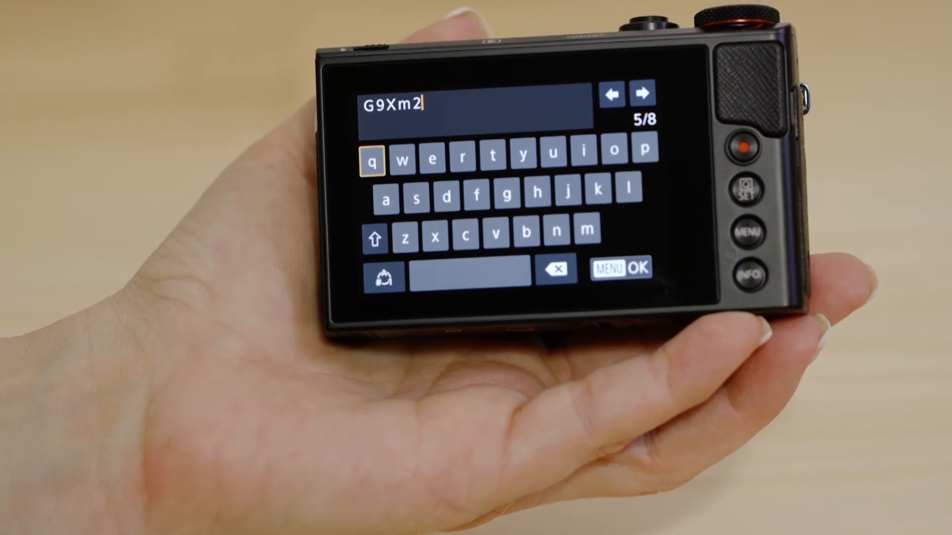
click(621, 268)
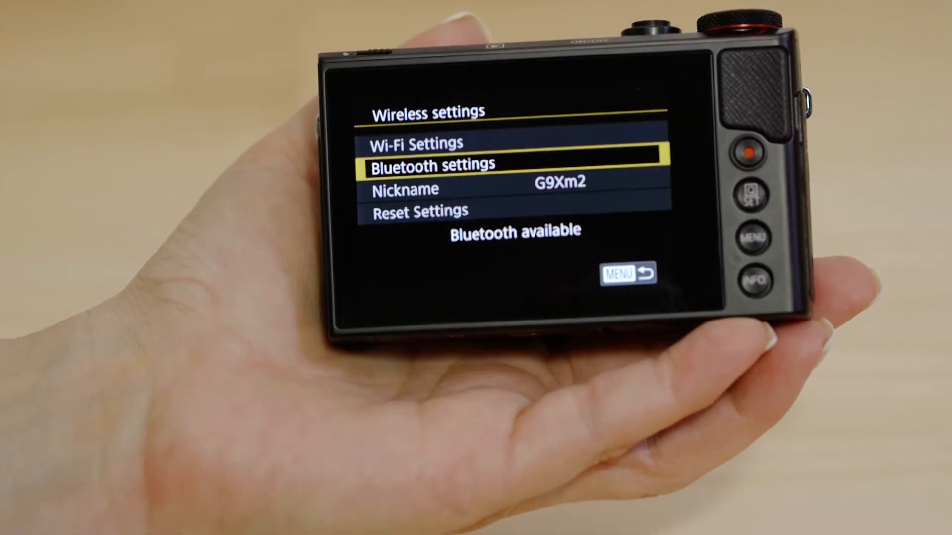
Run Bluetooth pairing on the camera and confirm pairing with phone CPH1701
click(751, 200)
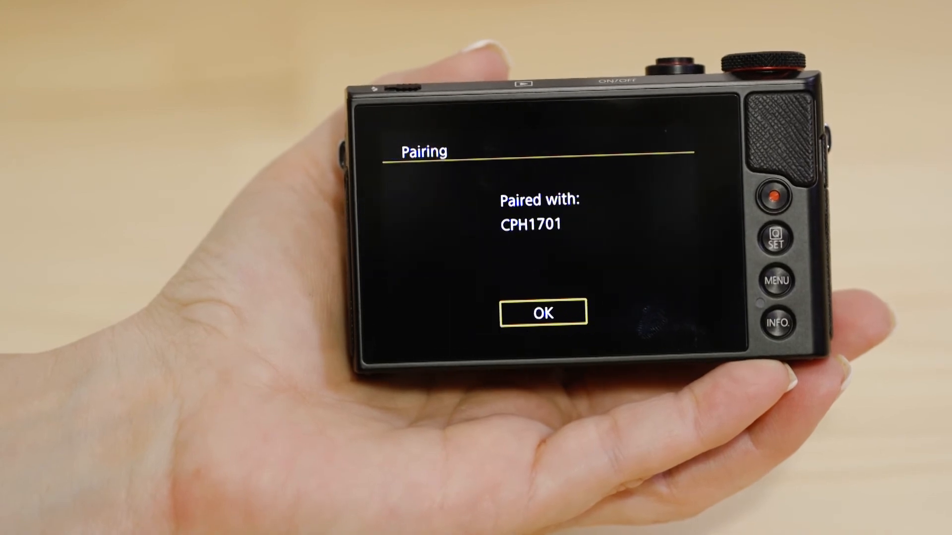
click(542, 313)
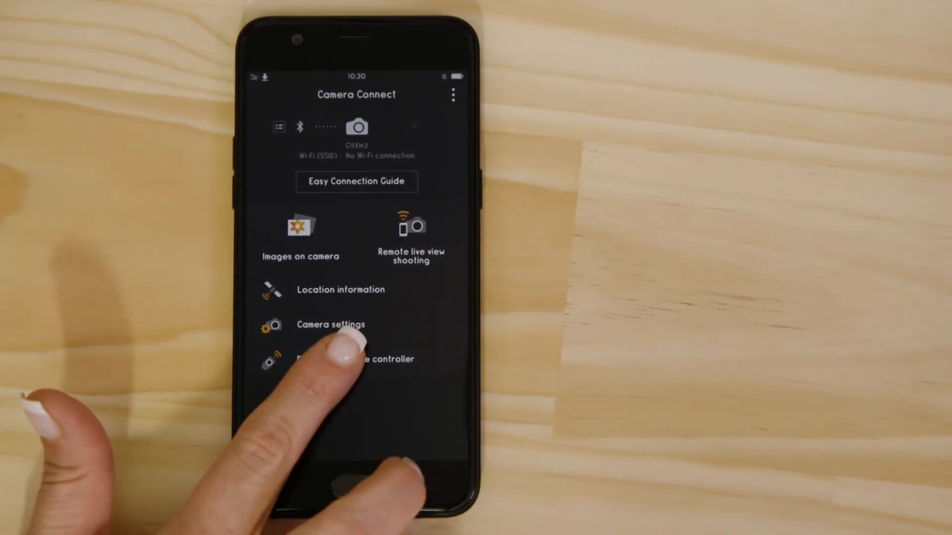
Start the Bluetooth remote controller, then respond to its ending prompt
click(410, 237)
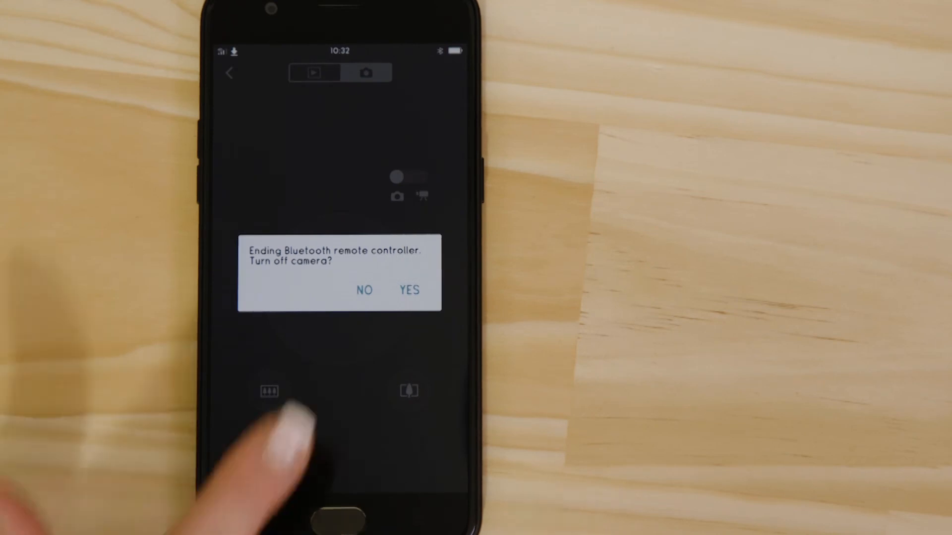
click(409, 290)
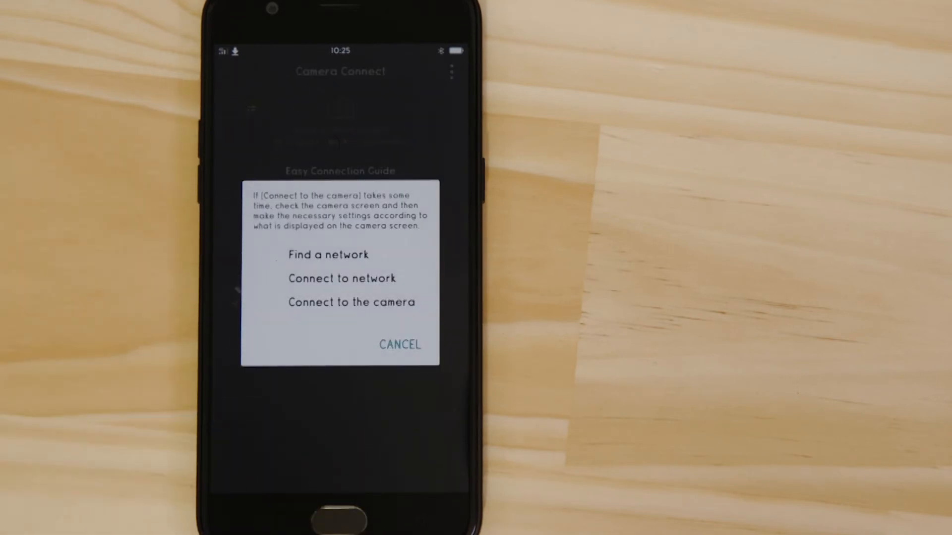
Open Images on camera over Wi-Fi and scroll the thumbnails to a lakeside photo
click(328, 254)
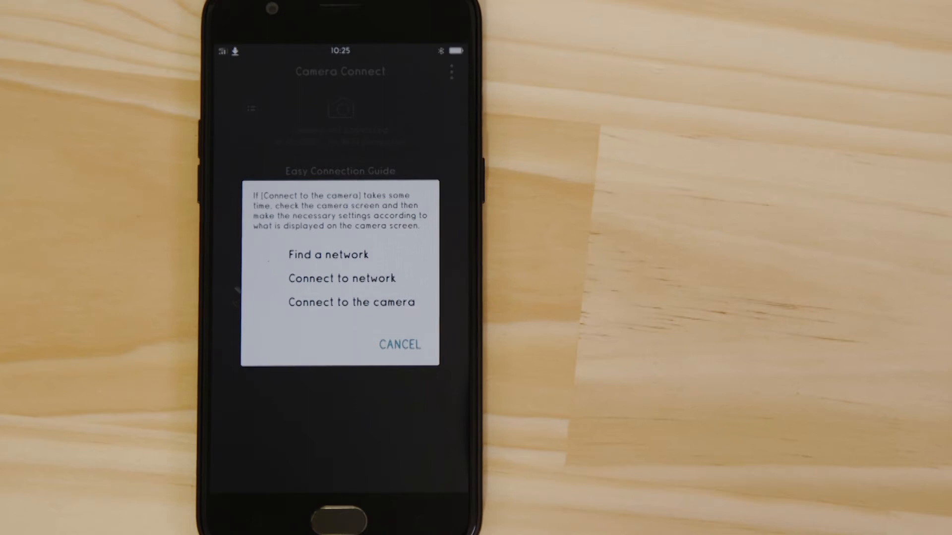
click(328, 255)
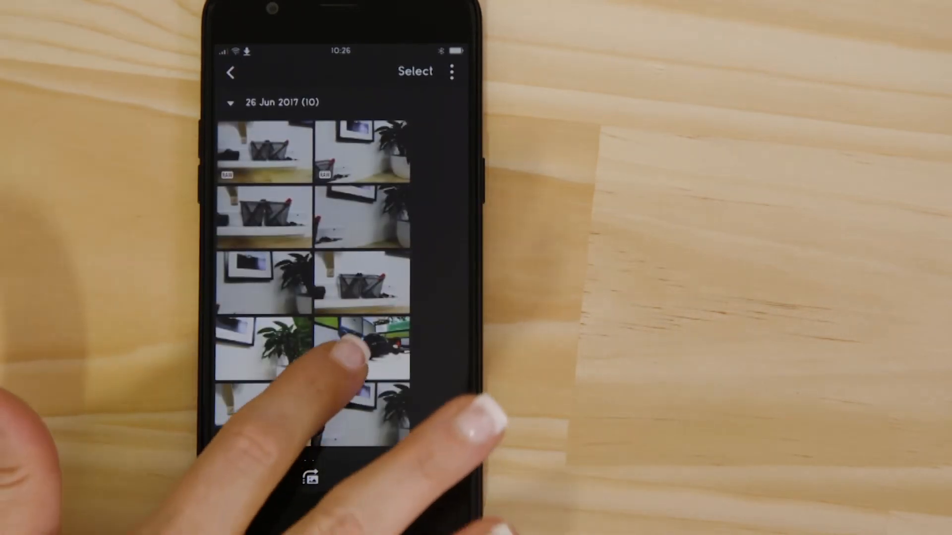
scroll(down, 3)
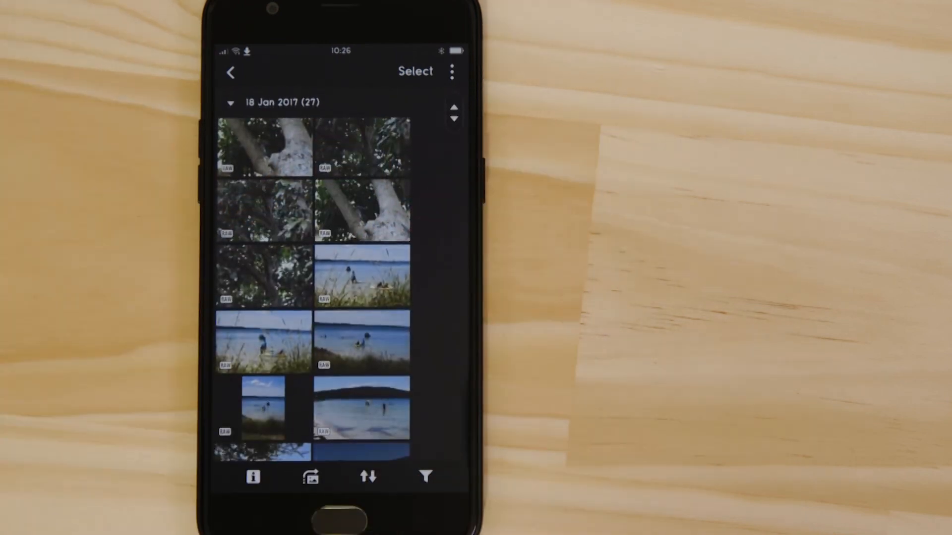
scroll(down, 3)
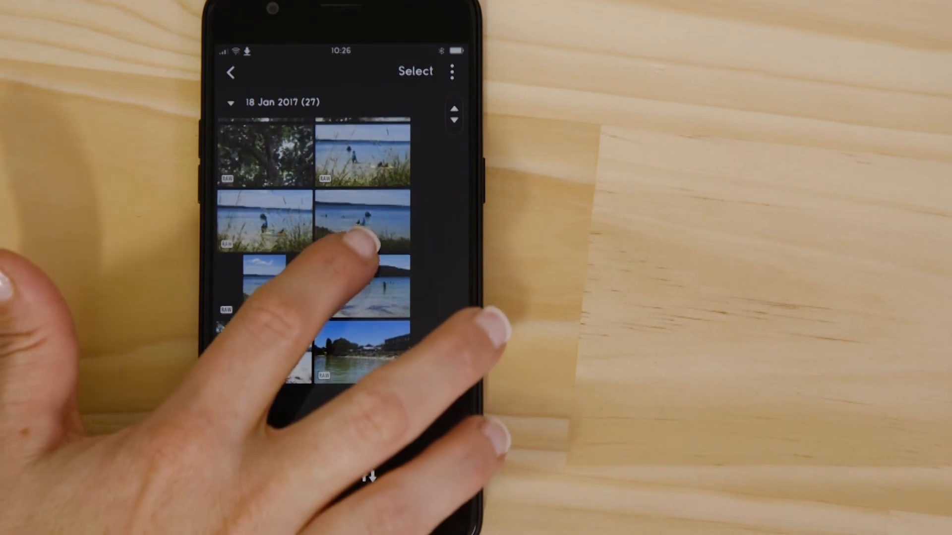
scroll(down, 3)
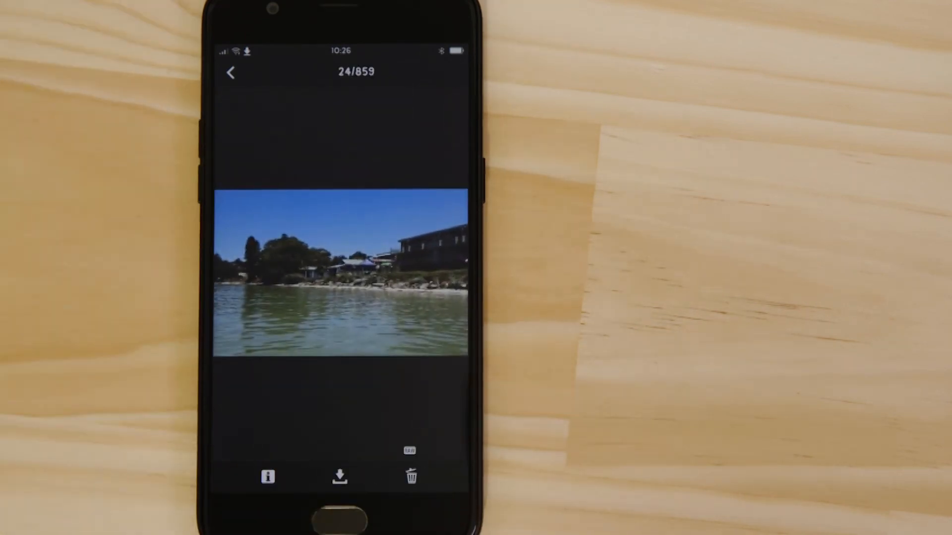
Download the lakeside photo to the phone and go back to the home screen
click(339, 477)
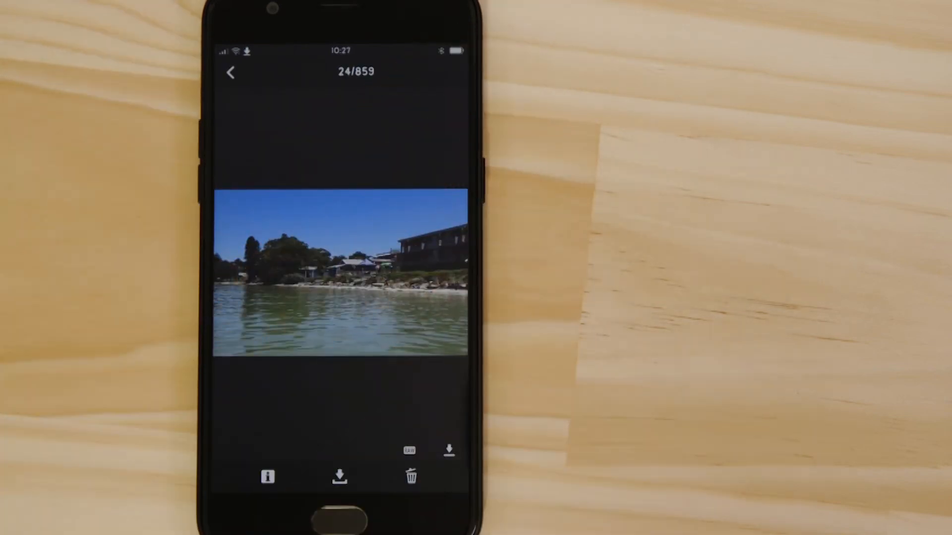
click(232, 73)
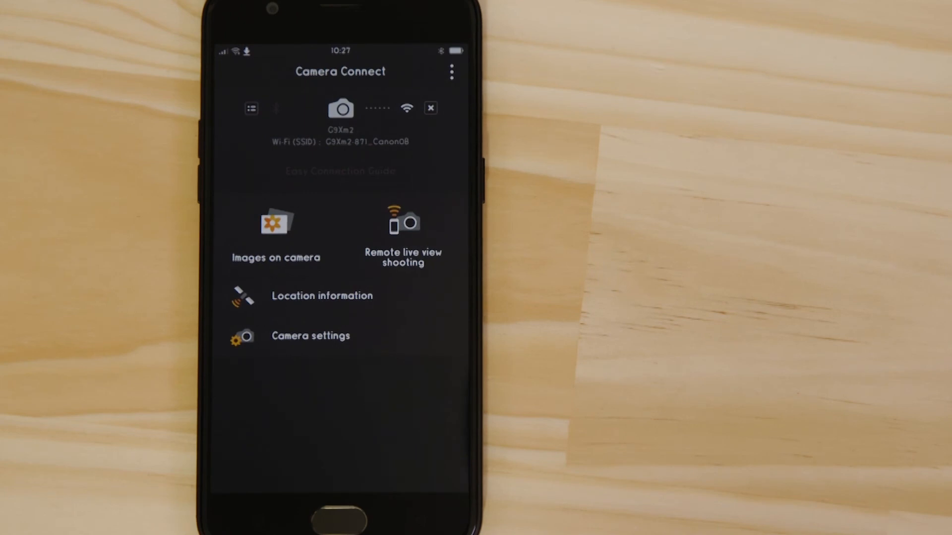
Open Remote live view shooting to watch the camera feed, then exit
click(402, 228)
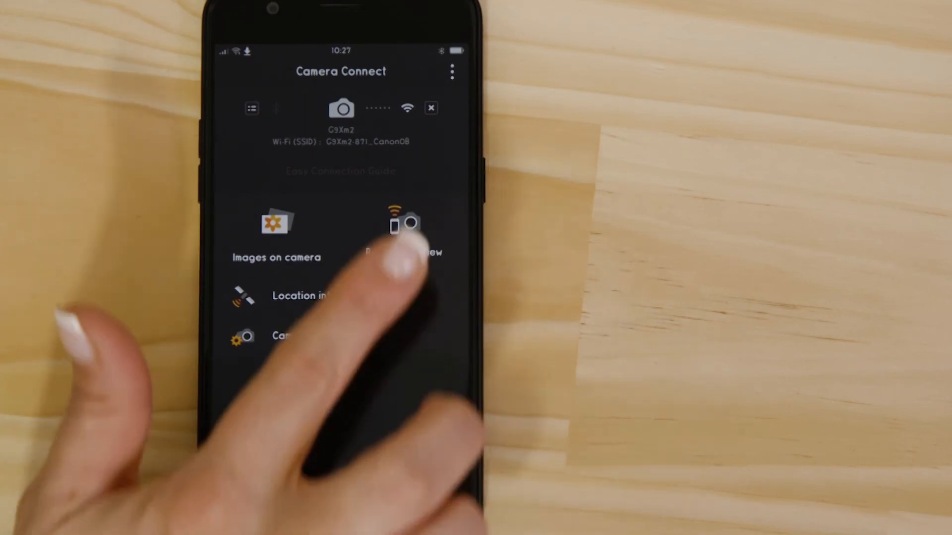
click(405, 227)
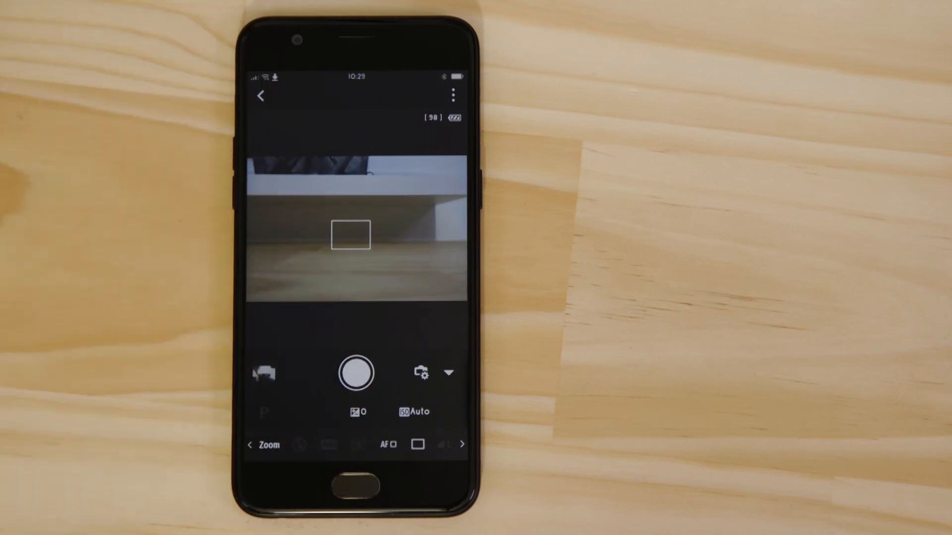
click(260, 95)
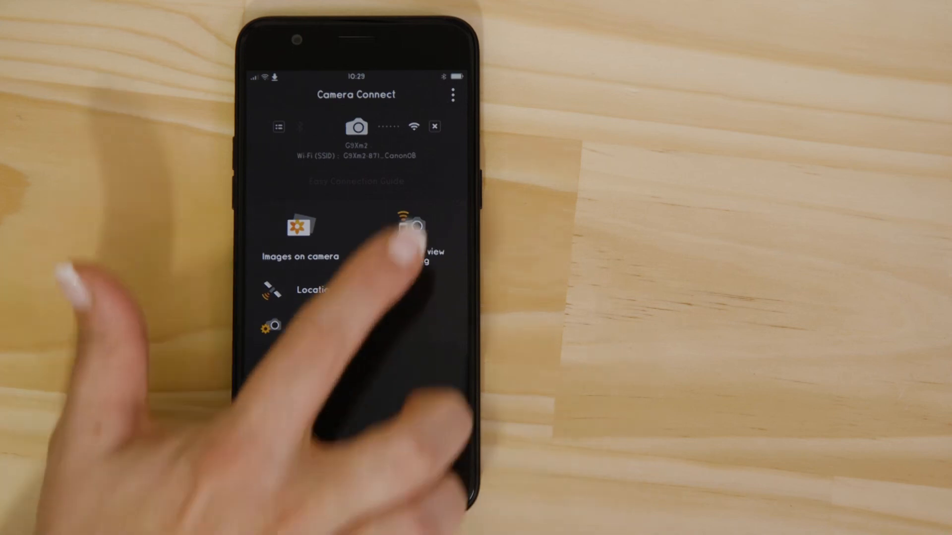
Disconnect the camera's Wi-Fi link and confirm with YES
click(435, 126)
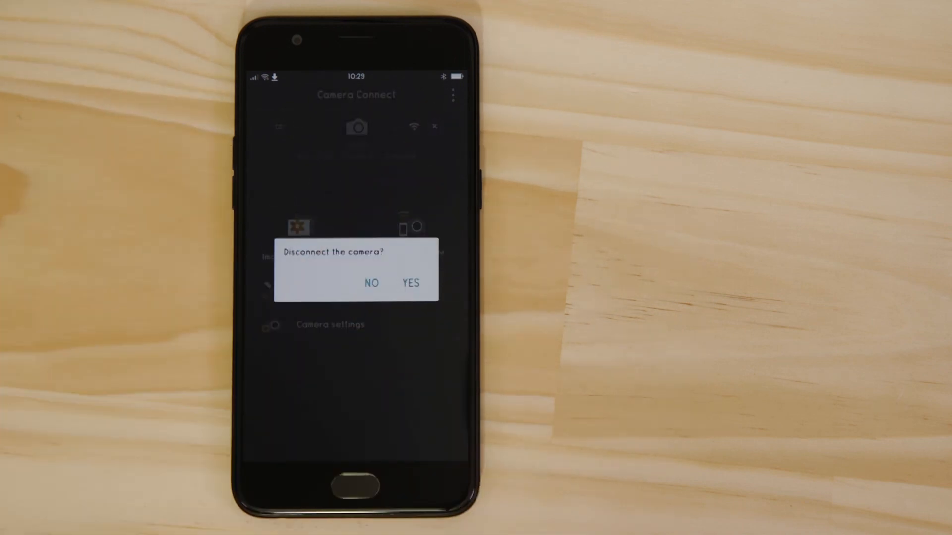
click(371, 283)
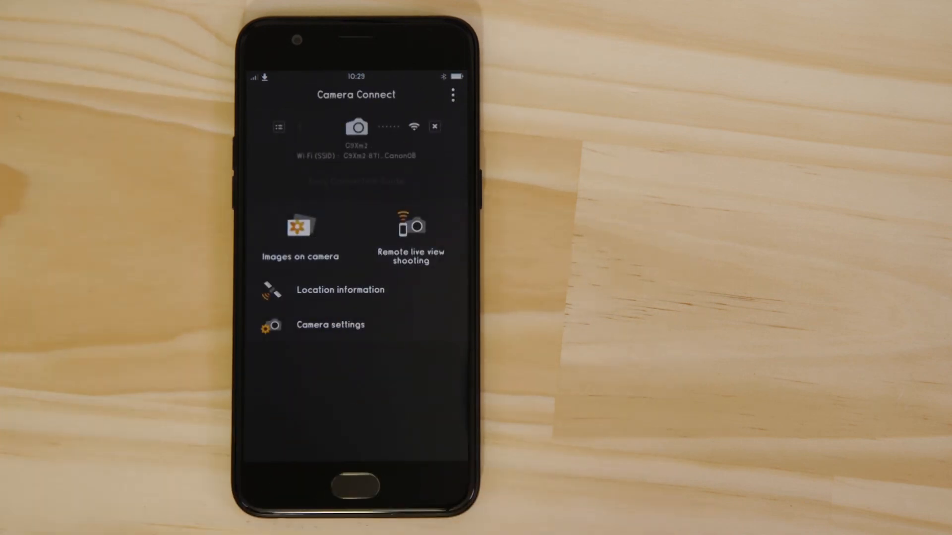
click(435, 126)
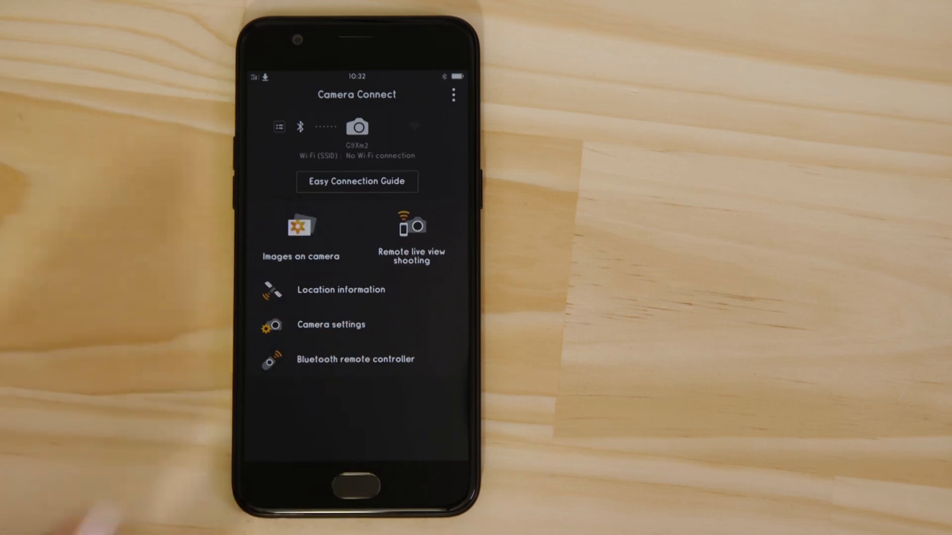
Reconnect to the camera via Images on camera over Wi-Fi
click(356, 181)
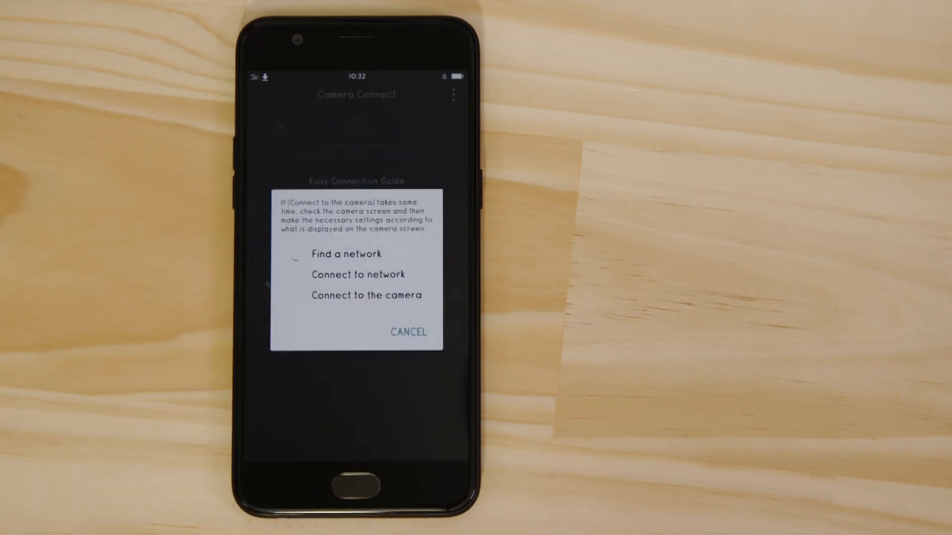
click(345, 254)
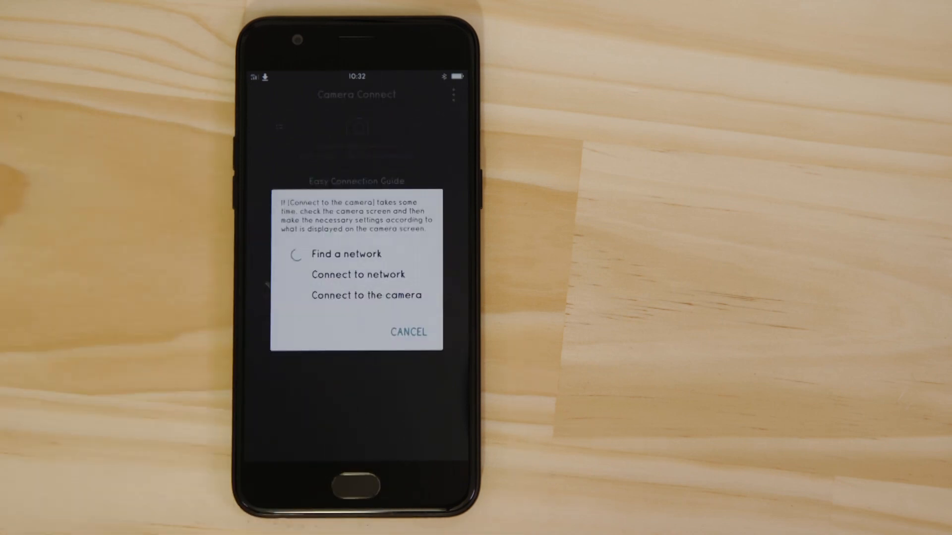